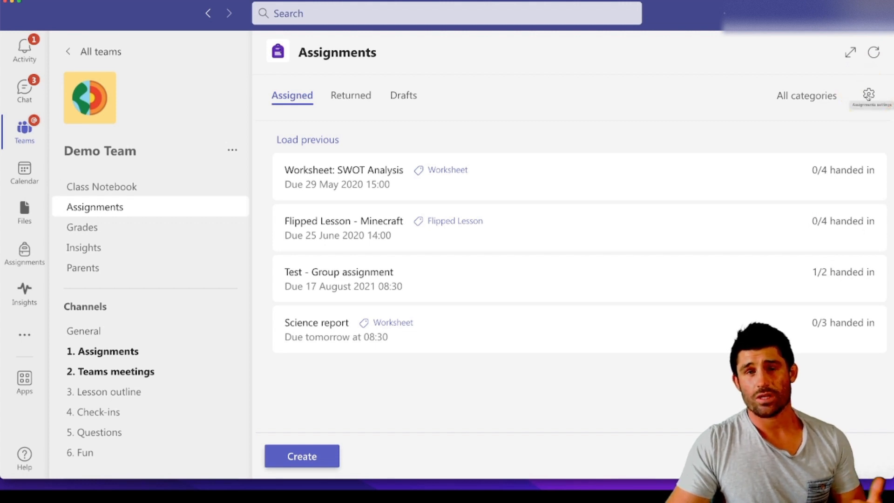
# Step: Open Demo Team's Assignments settings from the gear icon on the Assignments tab
pyautogui.click(869, 93)
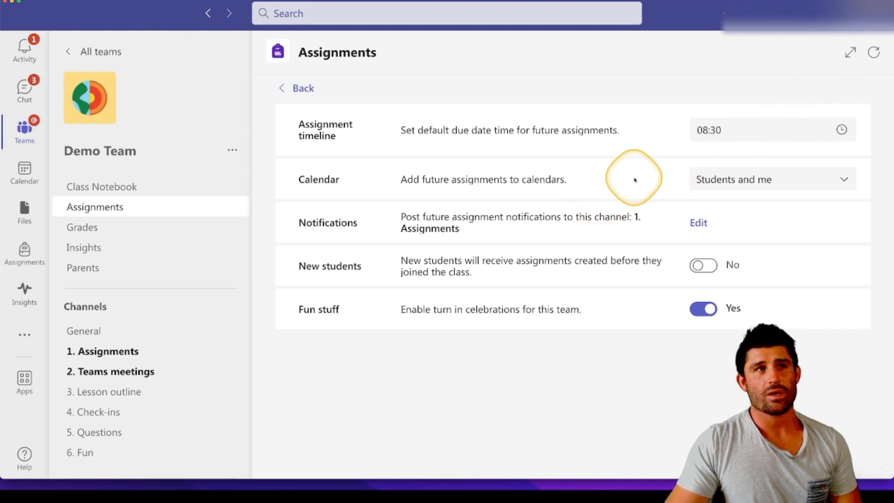
pyautogui.moveTo(635, 179)
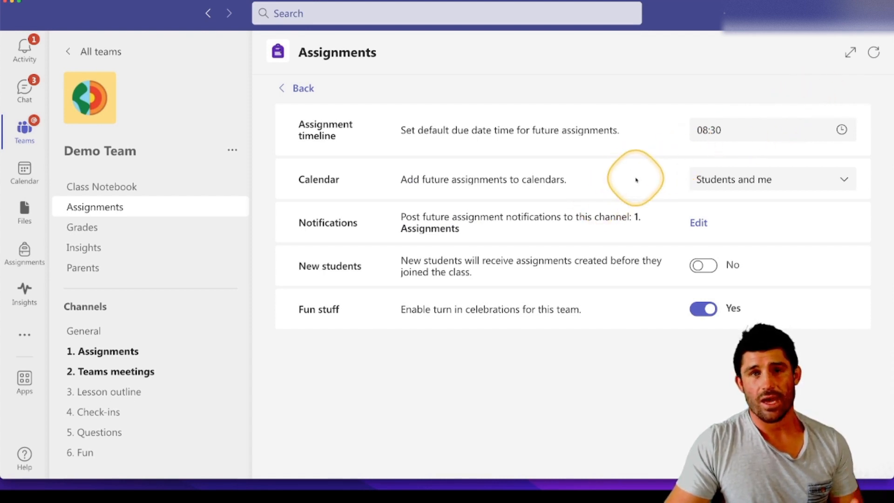
pyautogui.moveTo(645, 177)
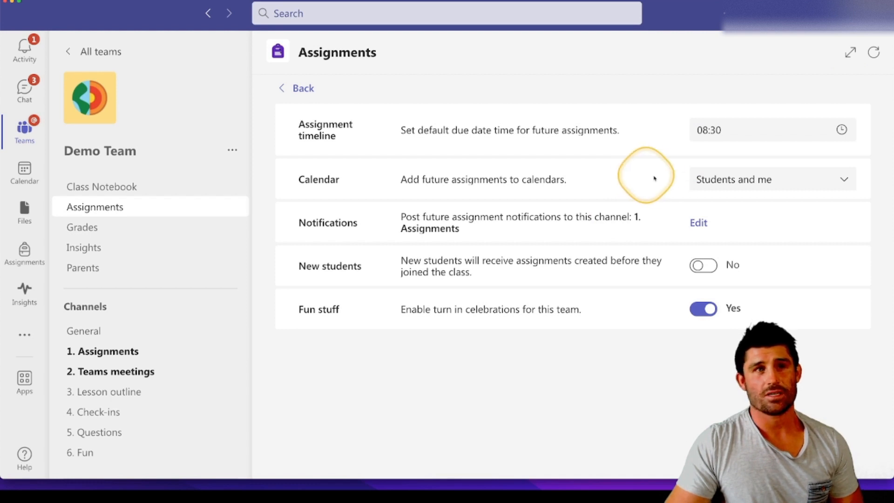
pyautogui.moveTo(661, 175)
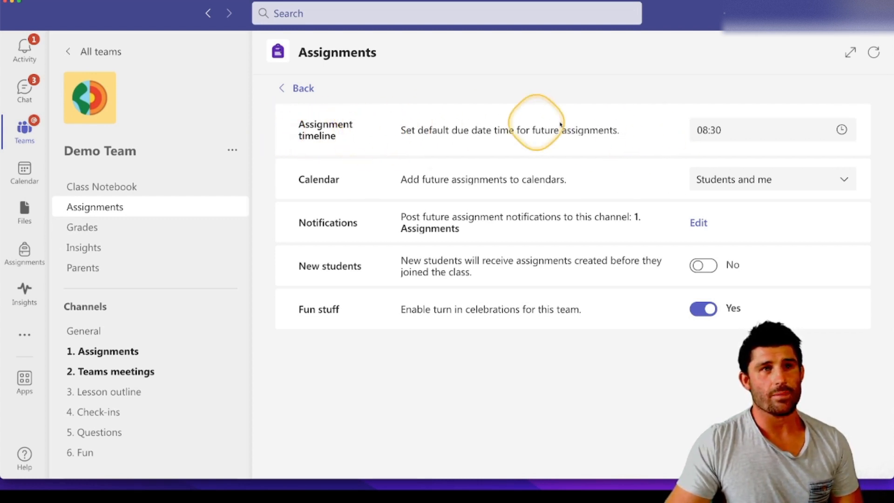
pyautogui.moveTo(783, 132)
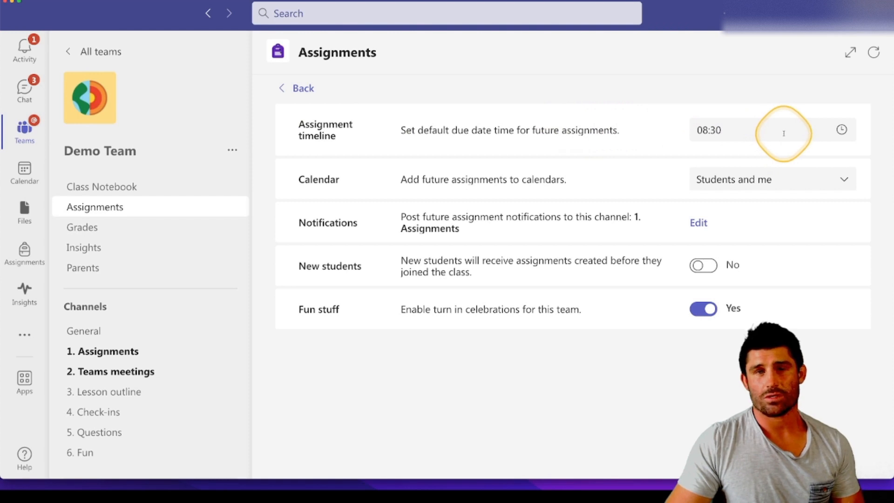
pyautogui.click(709, 130)
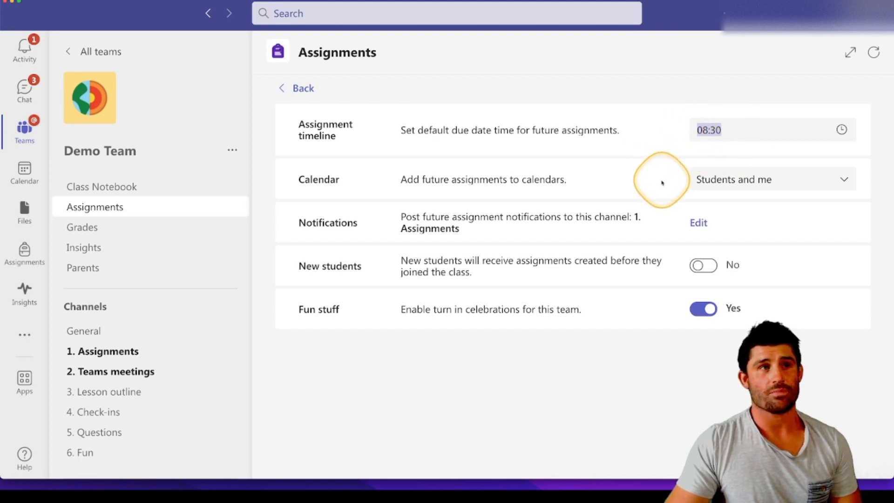
pyautogui.click(772, 179)
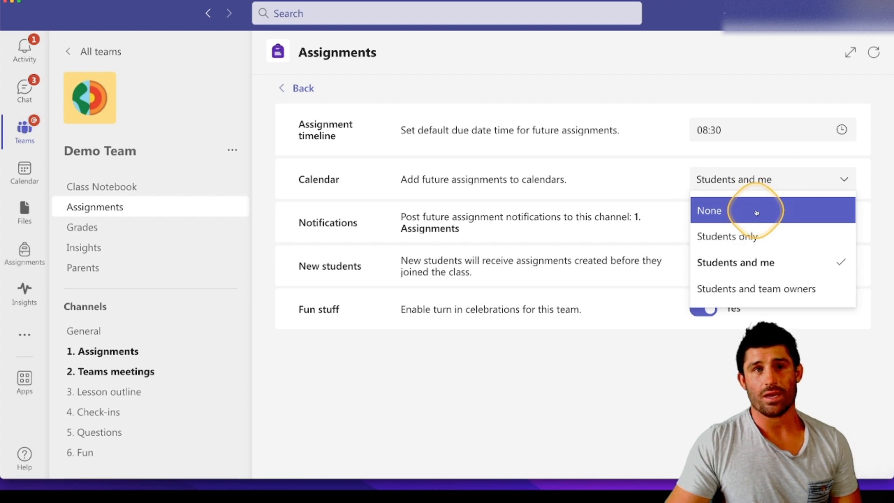
pyautogui.moveTo(797, 257)
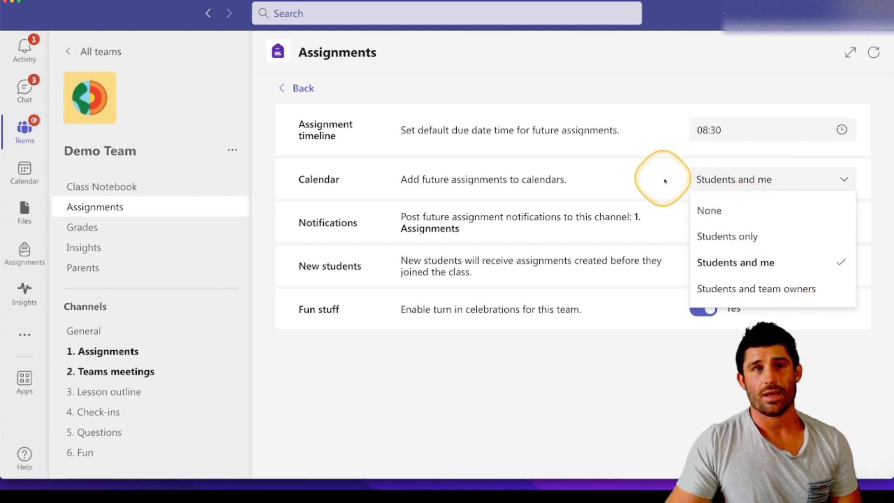
pyautogui.click(735, 263)
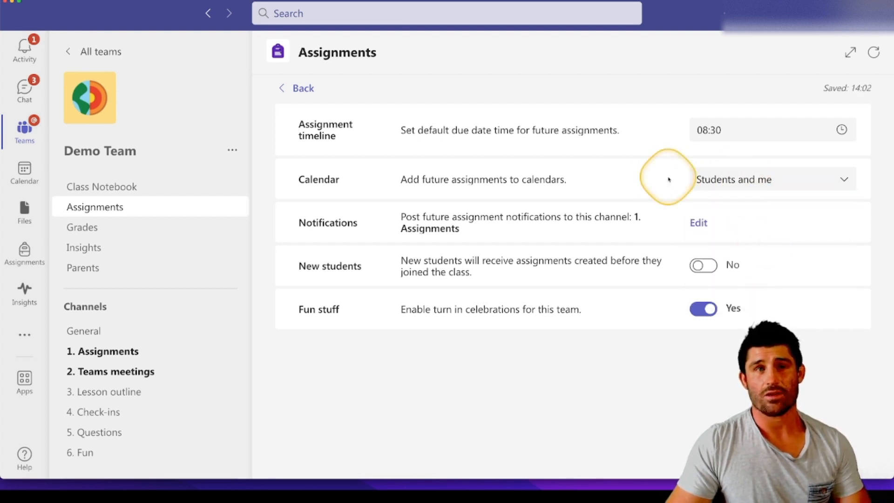
pyautogui.moveTo(750, 232)
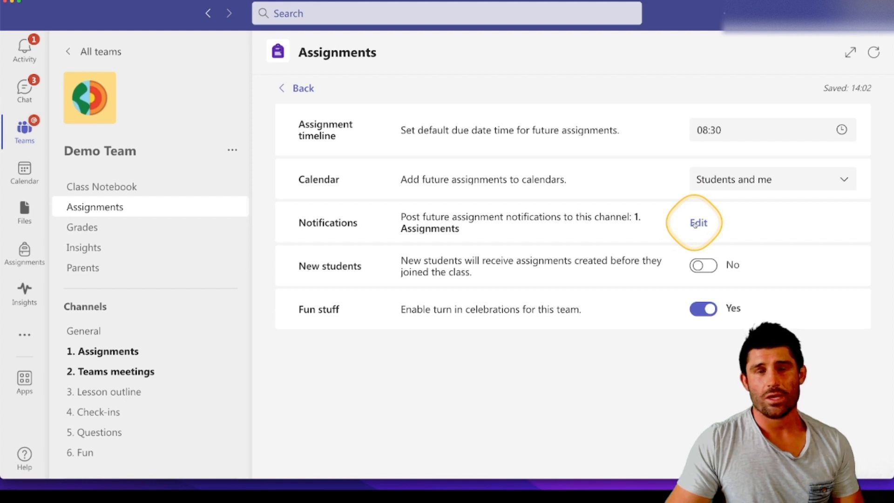
pyautogui.click(698, 223)
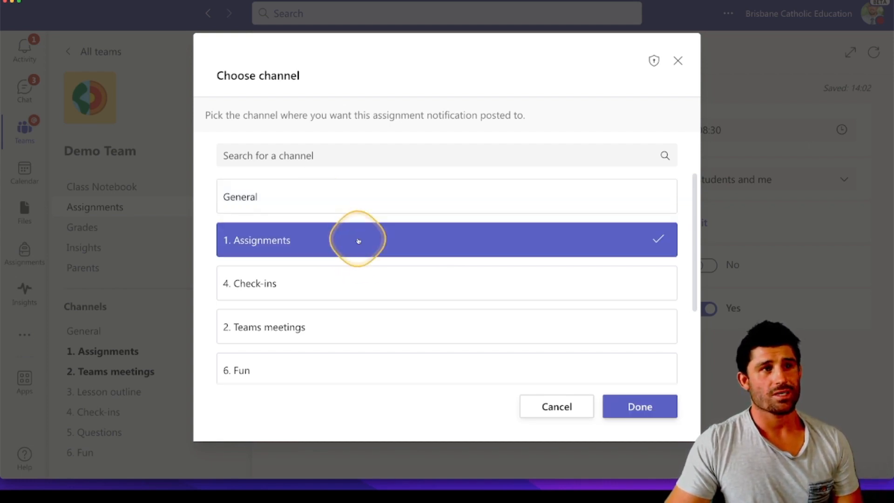
pyautogui.click(640, 406)
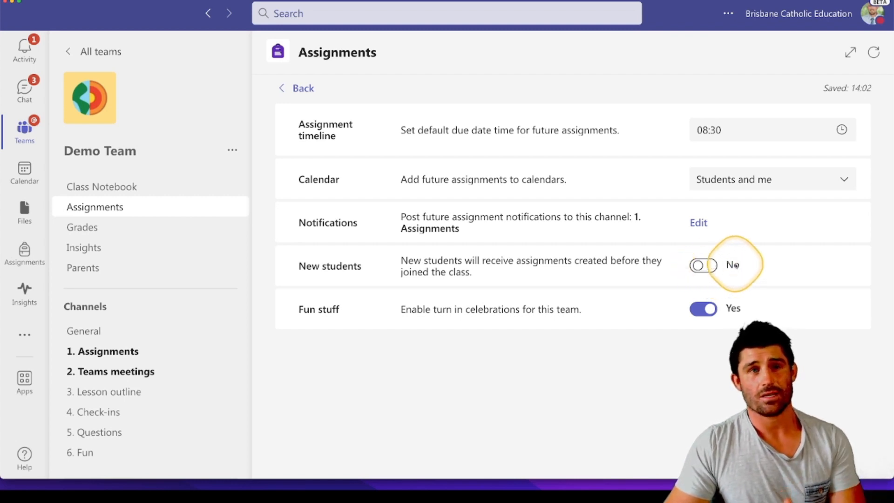
pyautogui.click(703, 265)
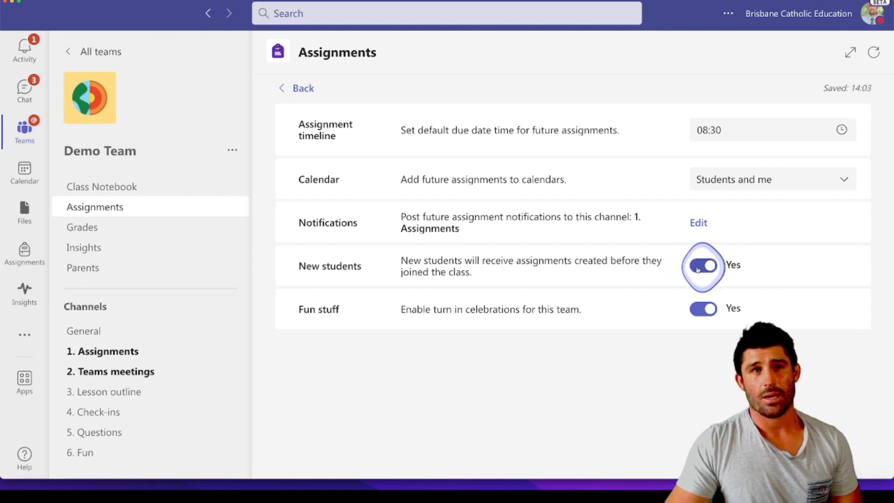
pyautogui.click(704, 265)
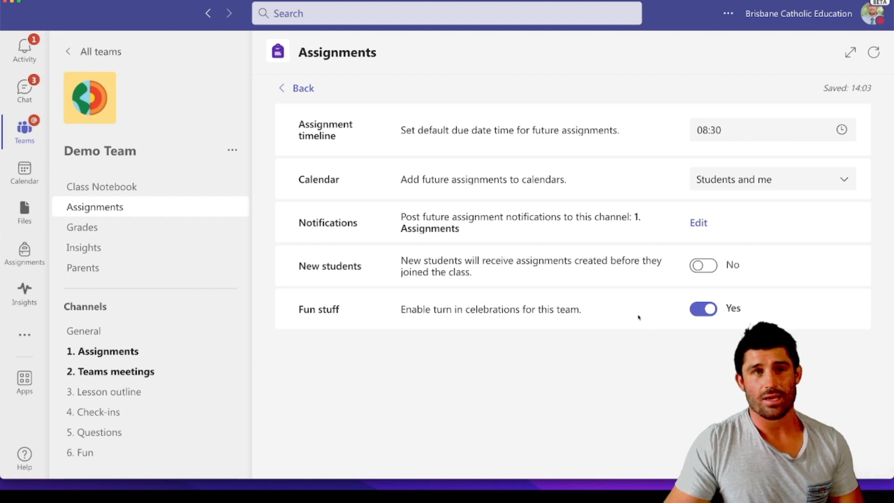
pyautogui.moveTo(673, 285)
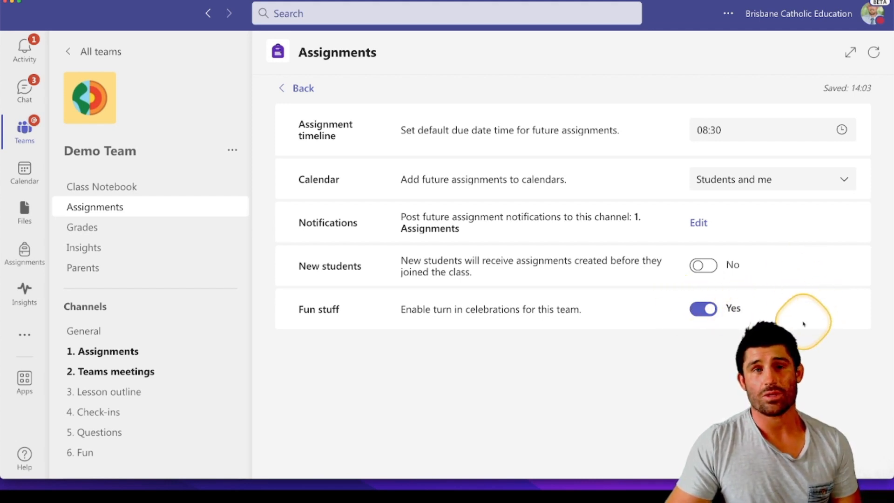
# Step: Open a new assignment and check its 08:30 due time on Wed 9 Feb 2022
pyautogui.click(296, 88)
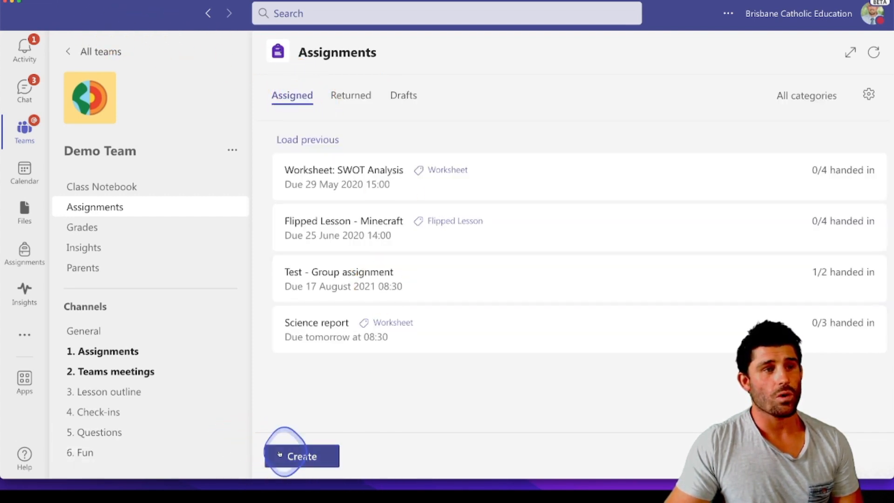
pyautogui.click(301, 455)
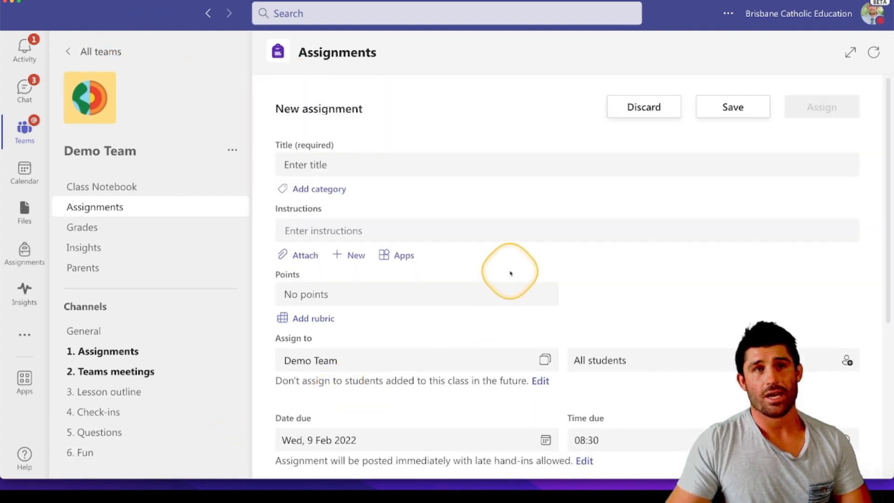
pyautogui.scroll(-3)
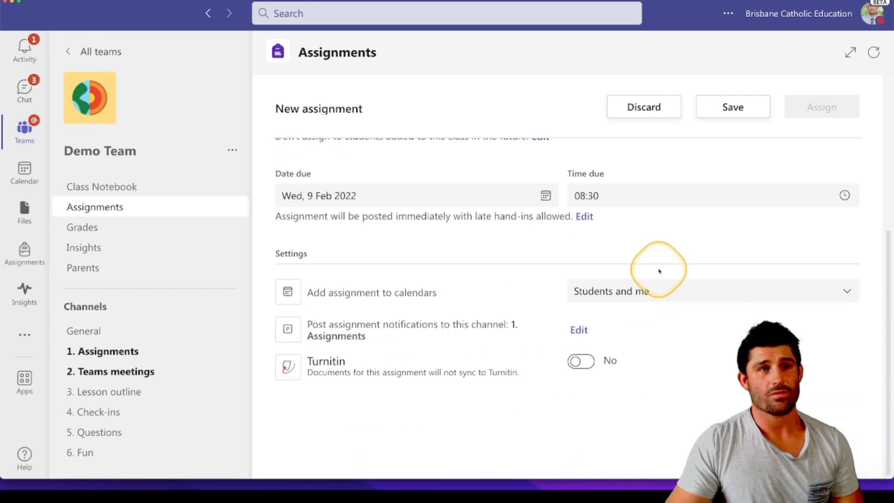